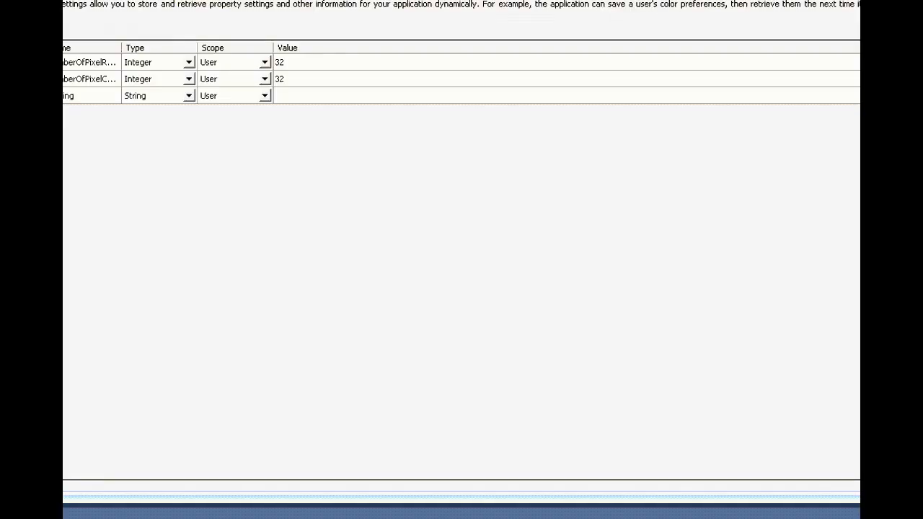
mouse_move(499, 424)
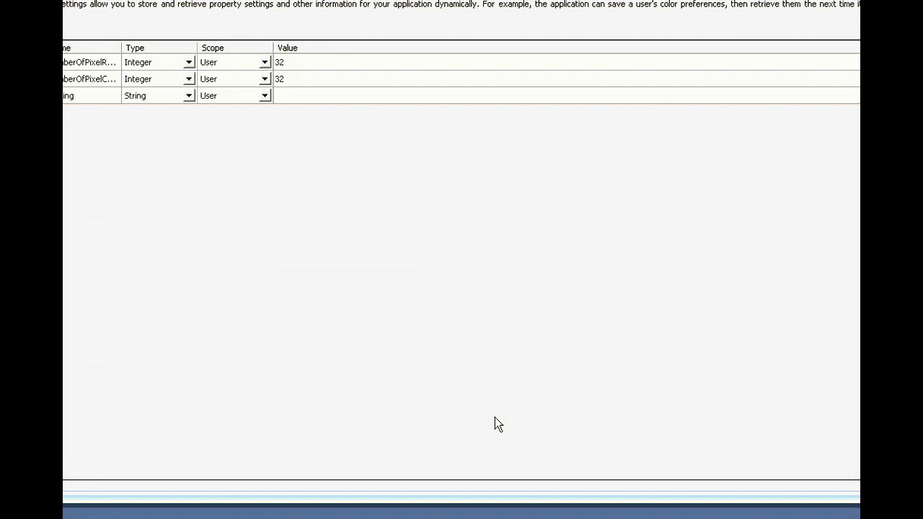
Step: Set the second pixel count value to 18 so both pixel settings read 18
left_click(280, 62)
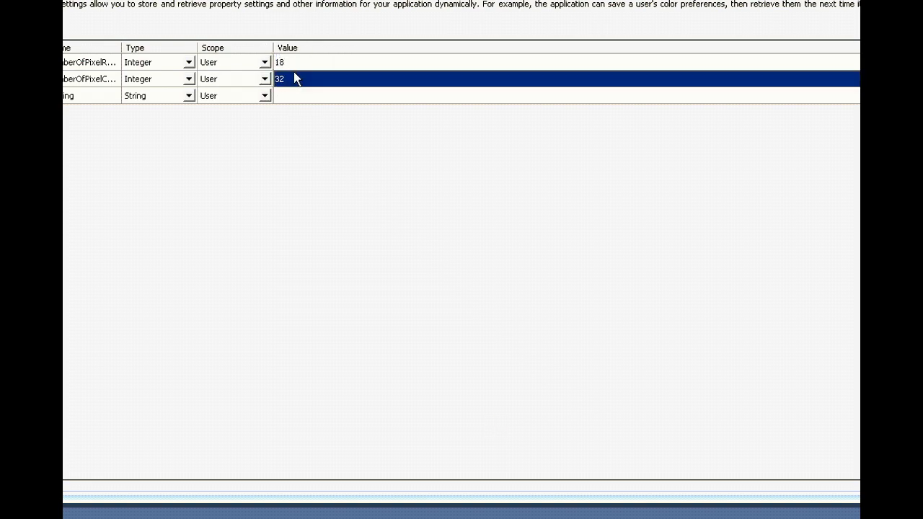
type("18")
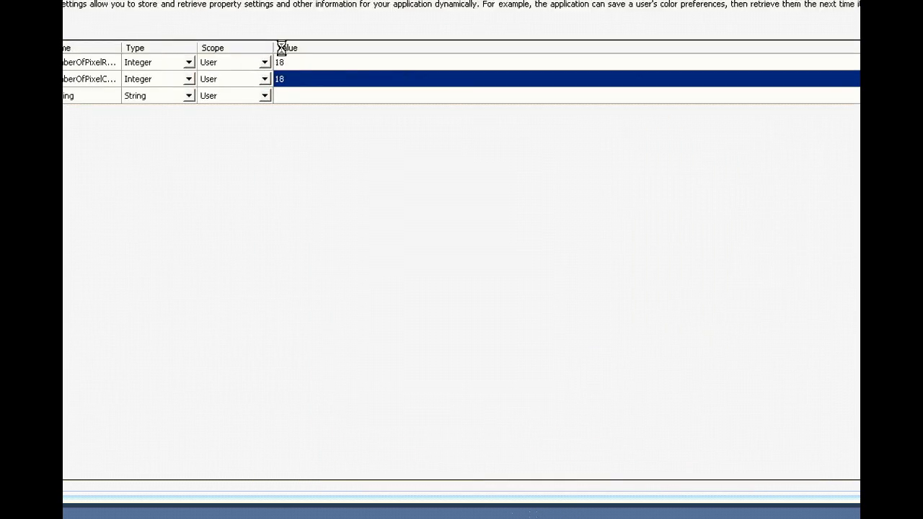
left_click(280, 60)
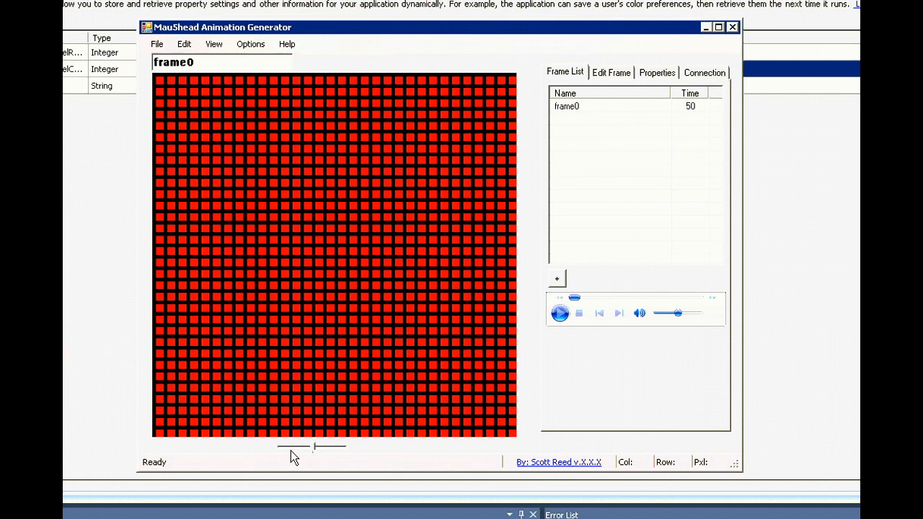
mouse_move(334, 438)
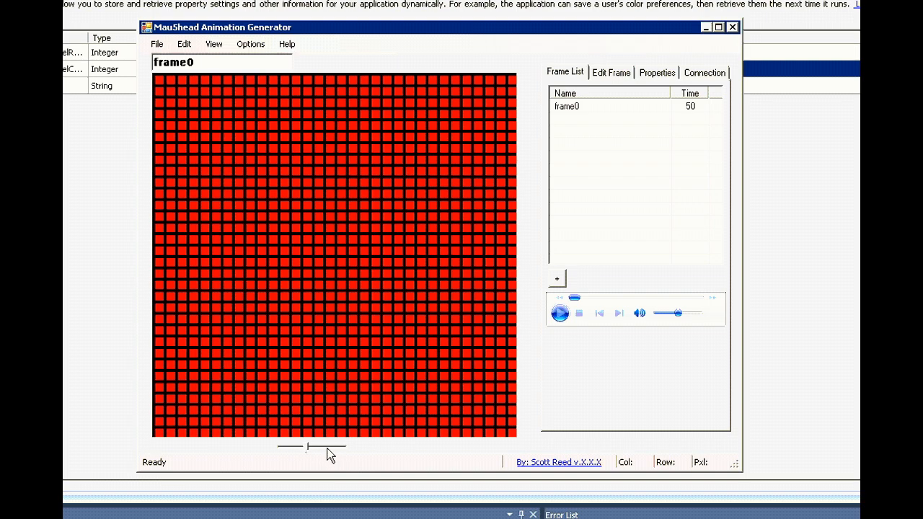
Step: Drag the LED size slider so the grid shows small red dots on black
left_click_drag(306, 447, 345, 447)
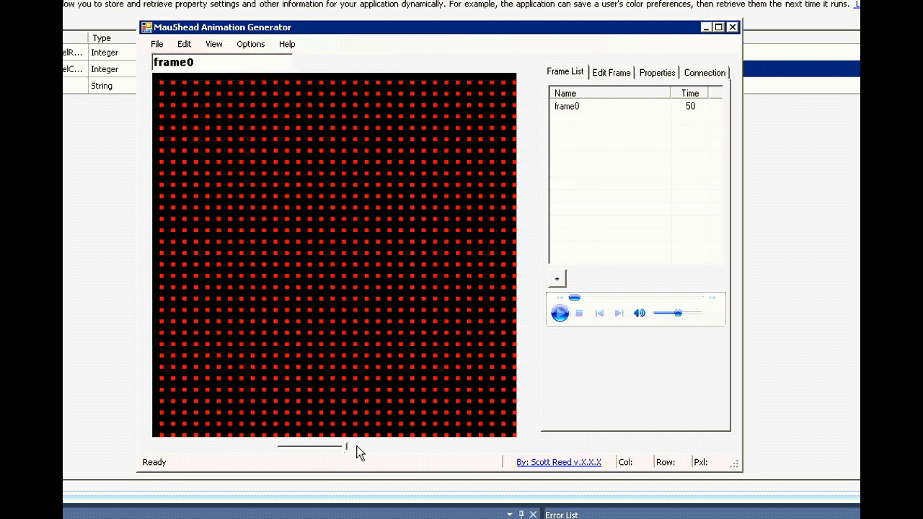